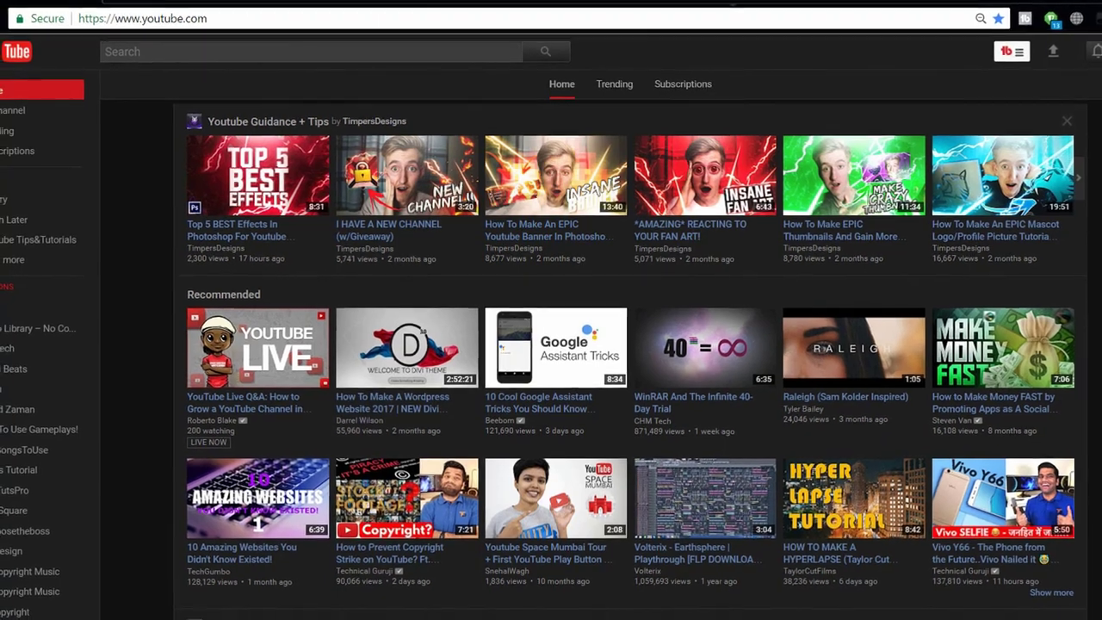
Scroll down the YouTube homepage feed before heading to chrome://apps.
scroll(down, 3)
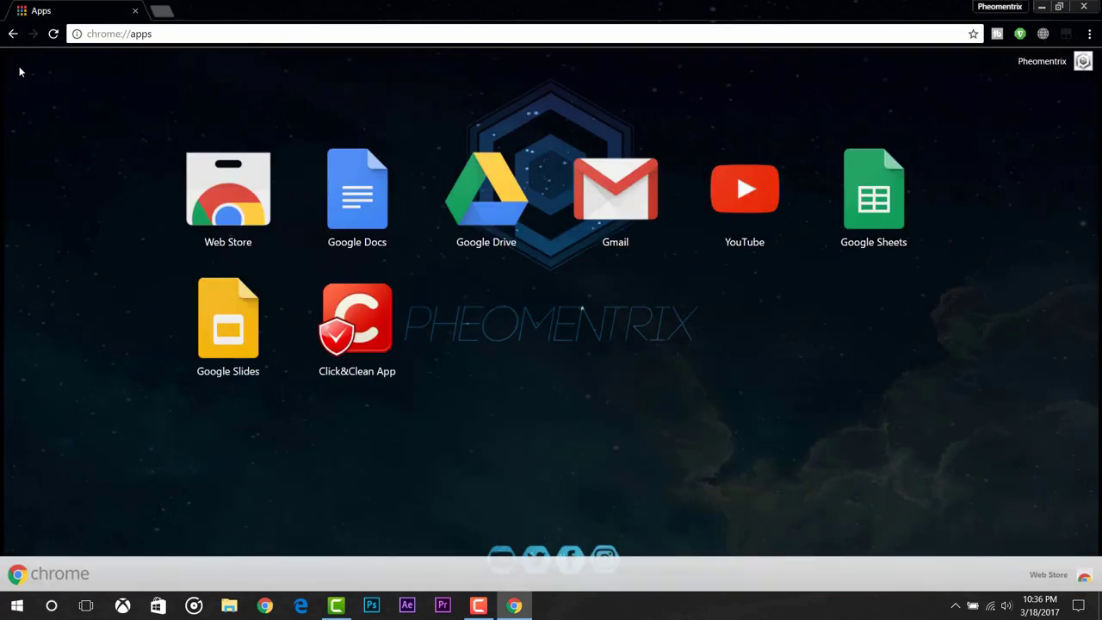
mouse_move(228, 189)
text(magic action for youtube)
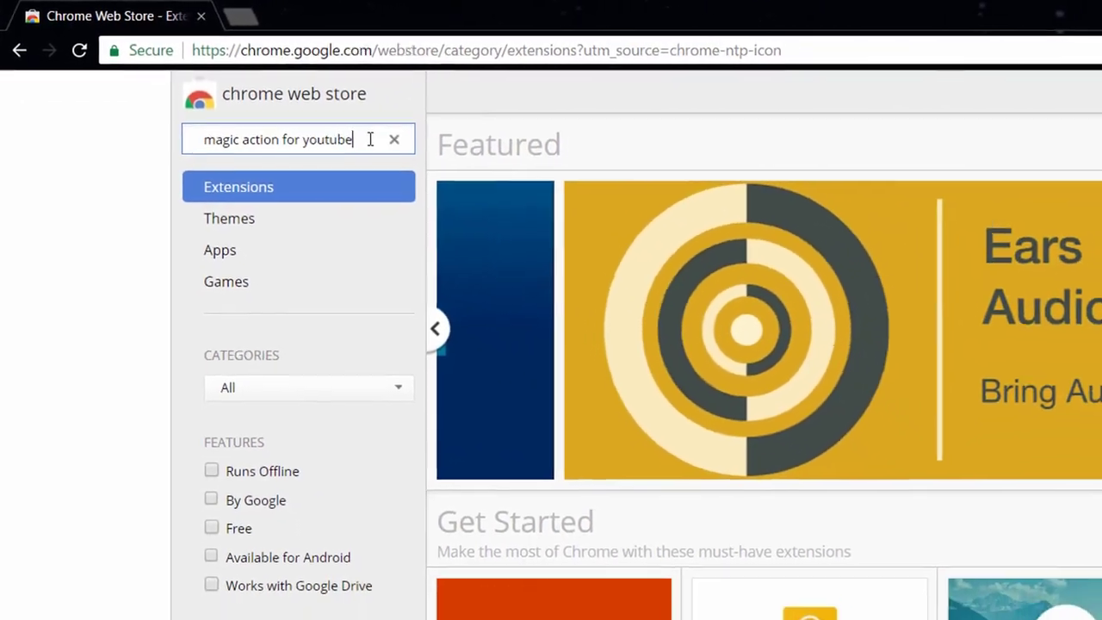
Run the Web Store search for 'magic action for youtube'.
key(Return)
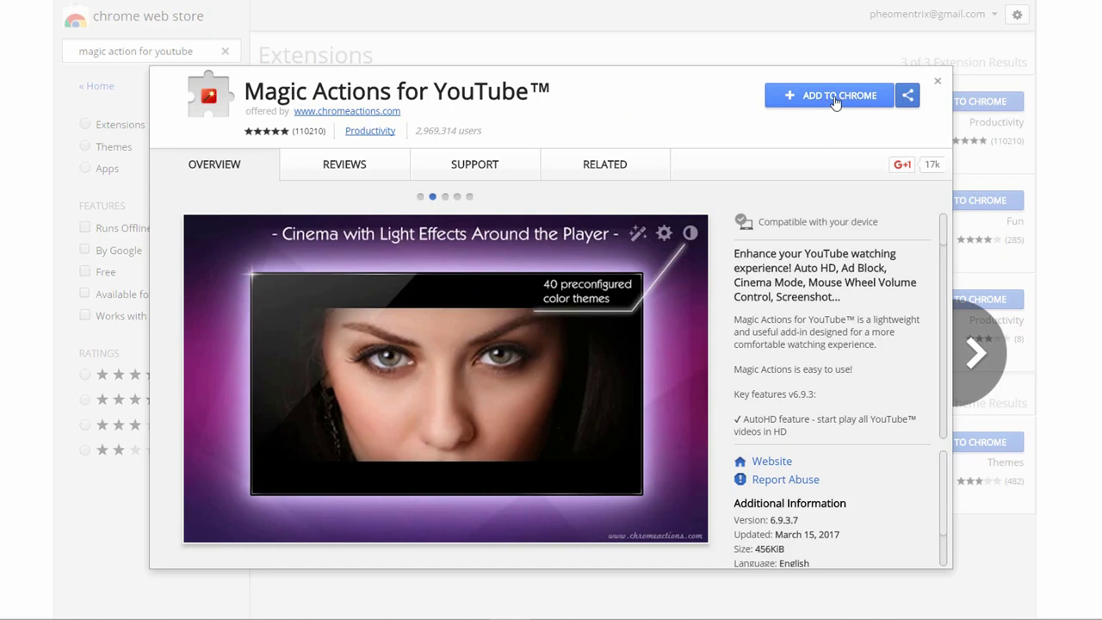
Add Magic Actions for YouTube to Chrome and confirm with Add extension.
click(828, 97)
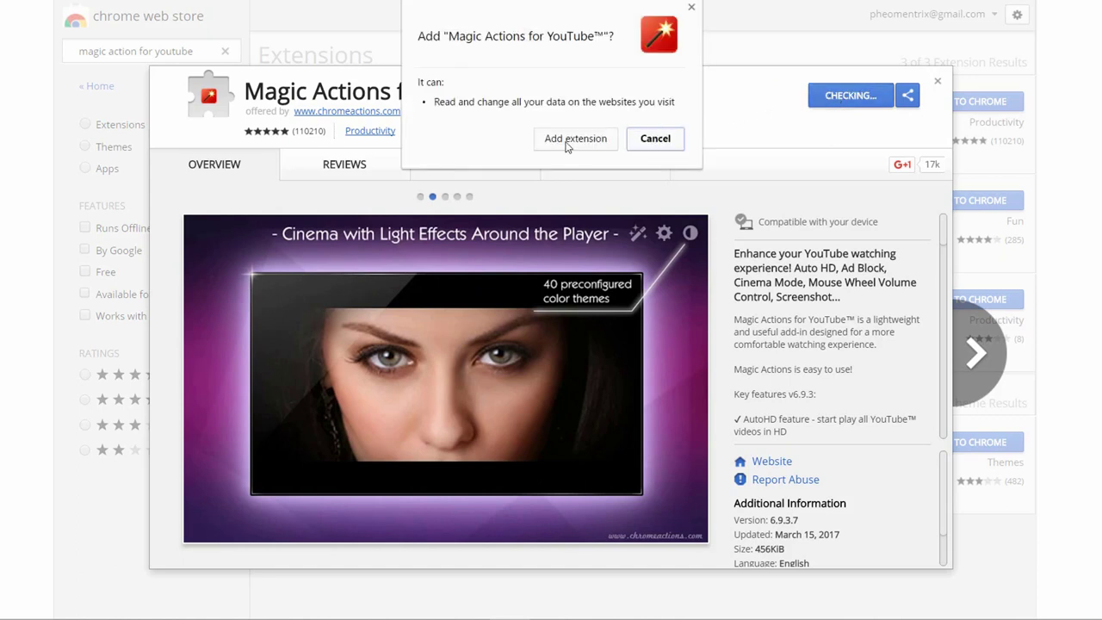
mouse_move(577, 146)
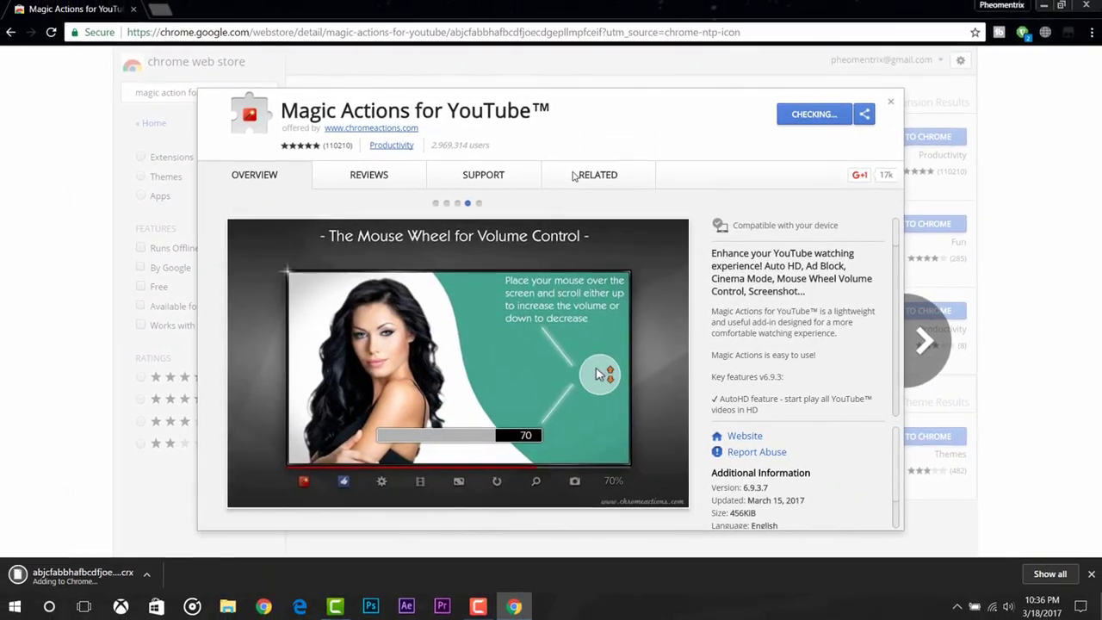
click(597, 175)
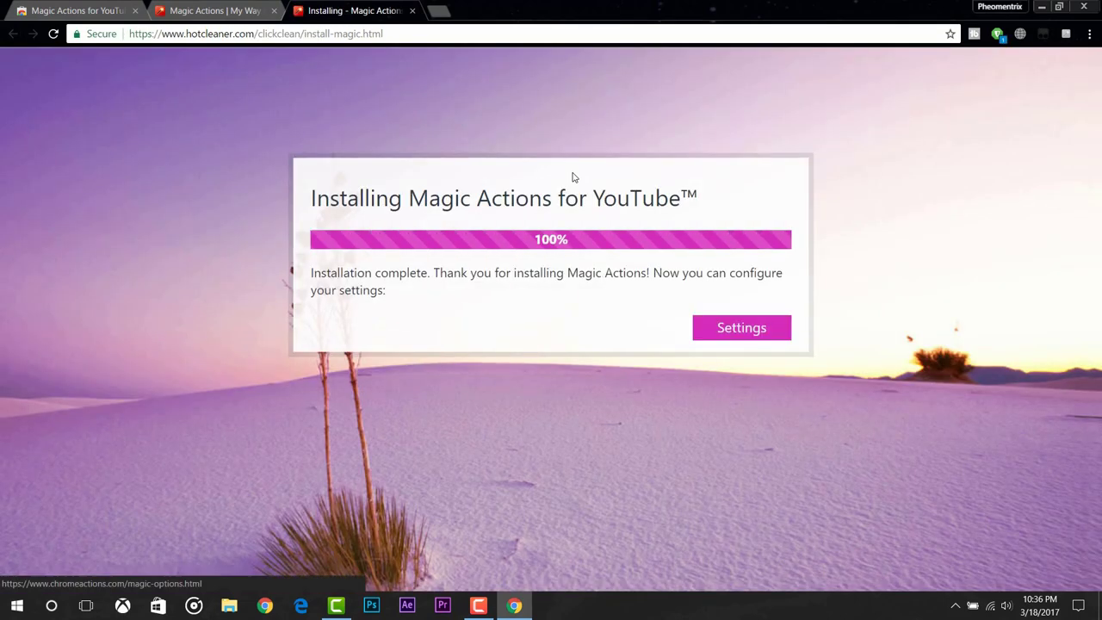
Go to the extension's Settings from the installation complete page.
click(740, 327)
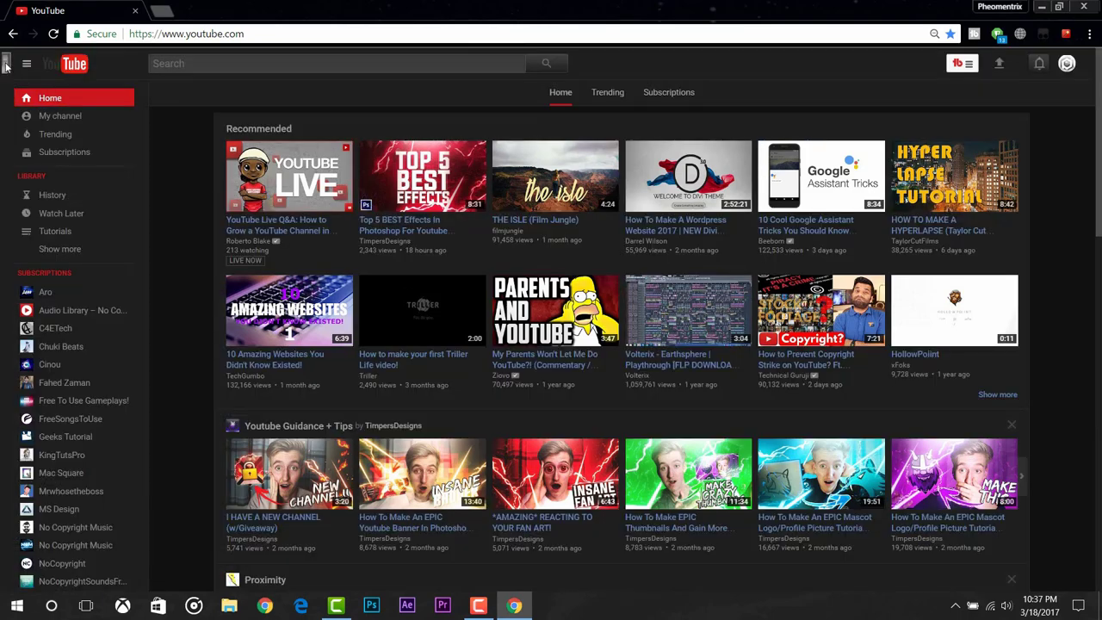
Scroll the dark-themed YouTube homepage down to the footer to check the theme.
scroll(down, 3)
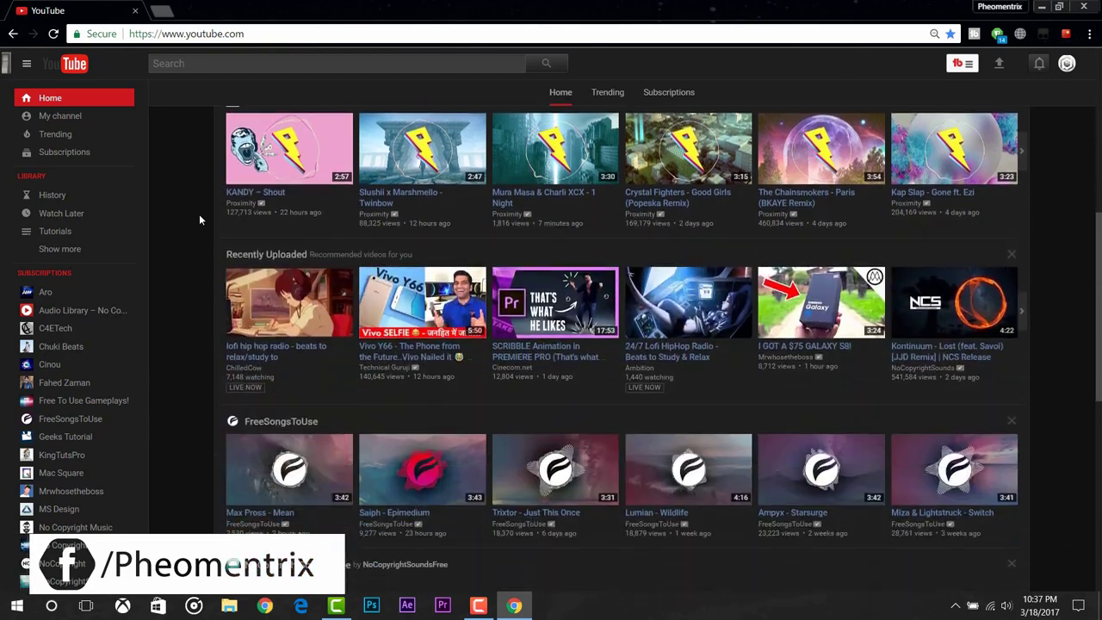
scroll(down, 3)
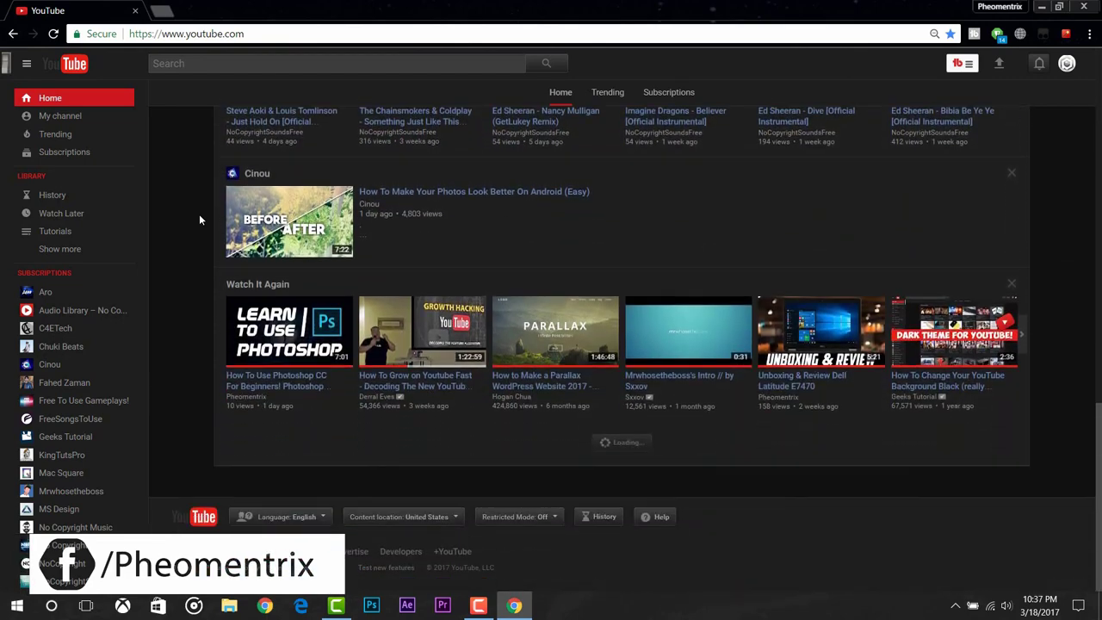
scroll(down, 3)
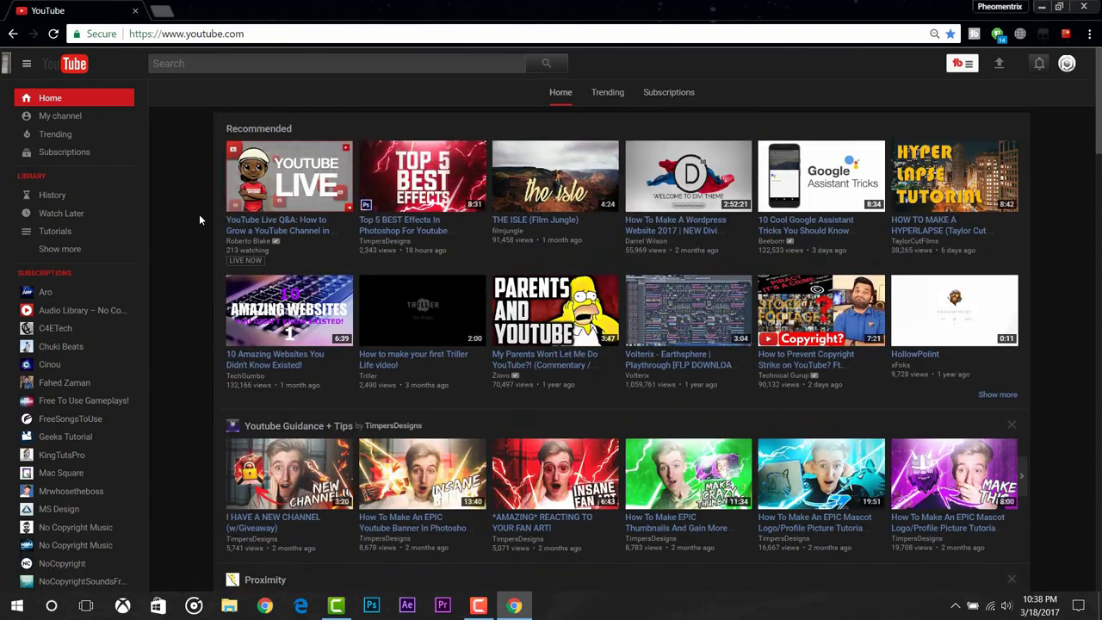
Open the Pheomentrix channel page via My channel and scroll it to confirm the dark theme.
click(59, 116)
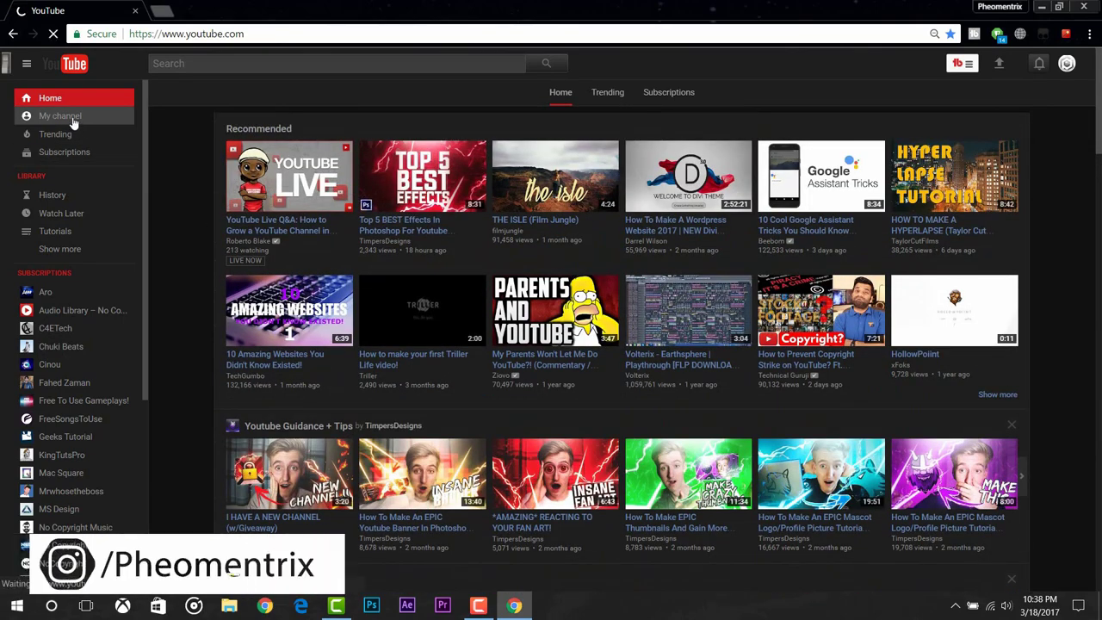
click(60, 115)
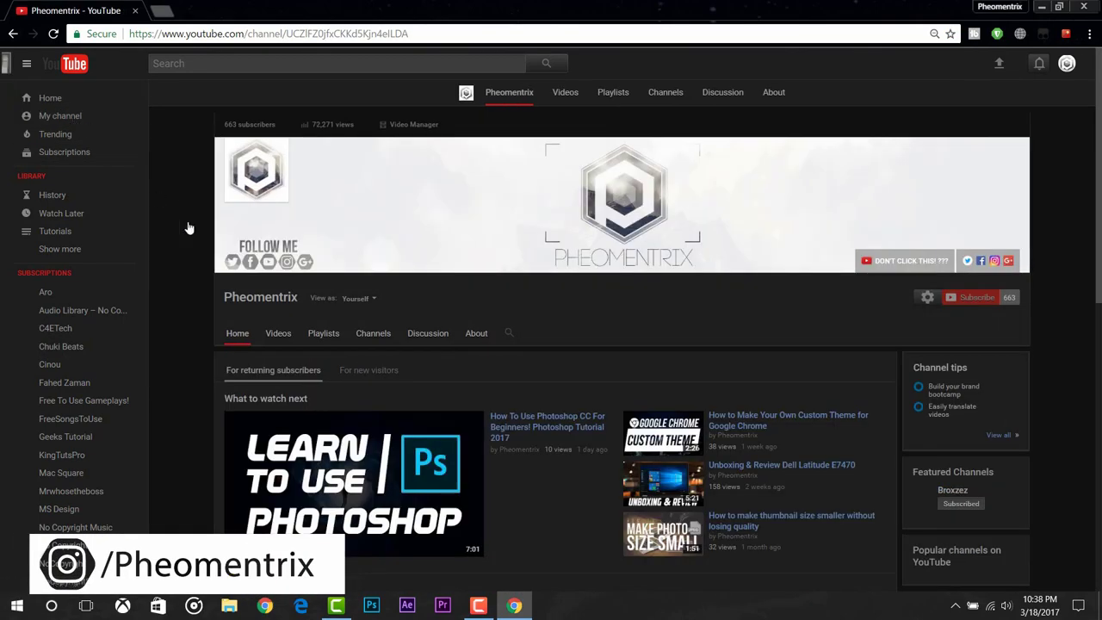
scroll(down, 3)
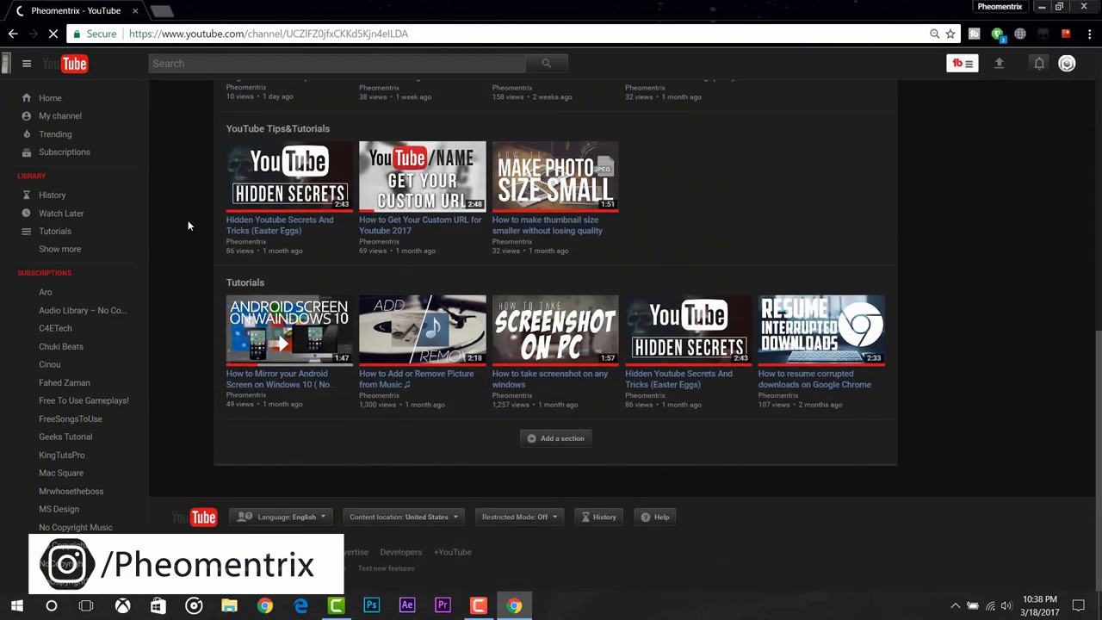
scroll(up, 3)
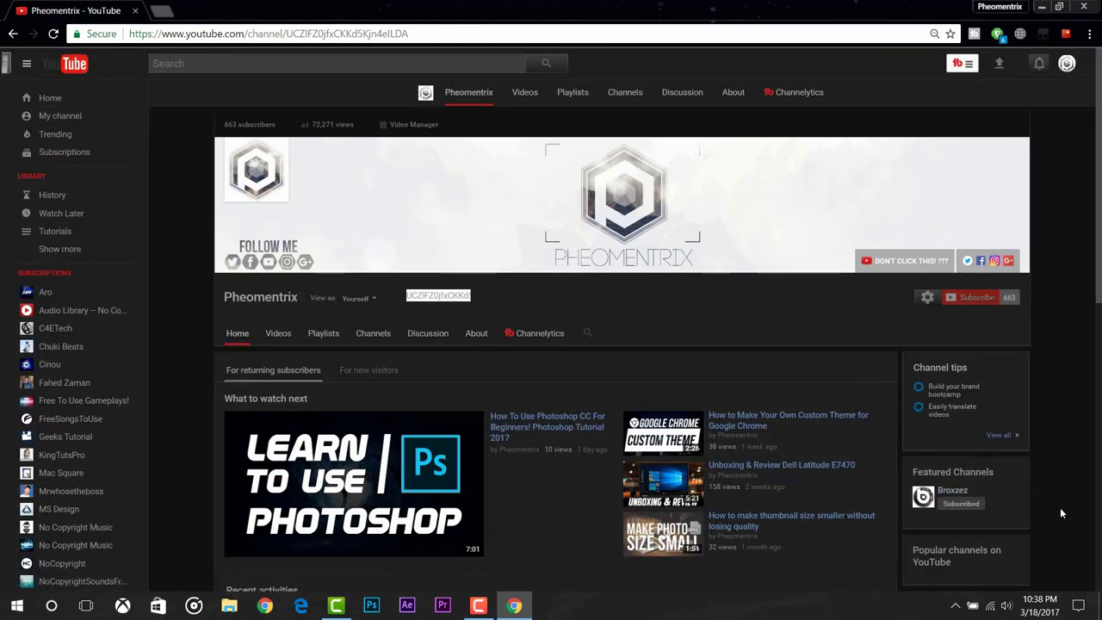
scroll(down, 3)
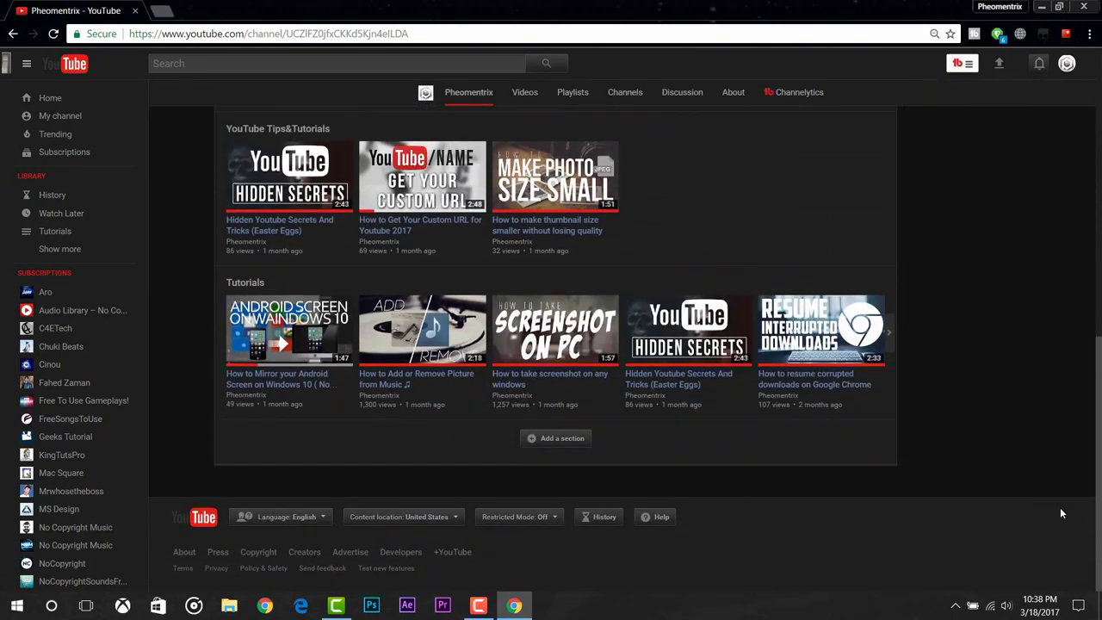
scroll(up, 3)
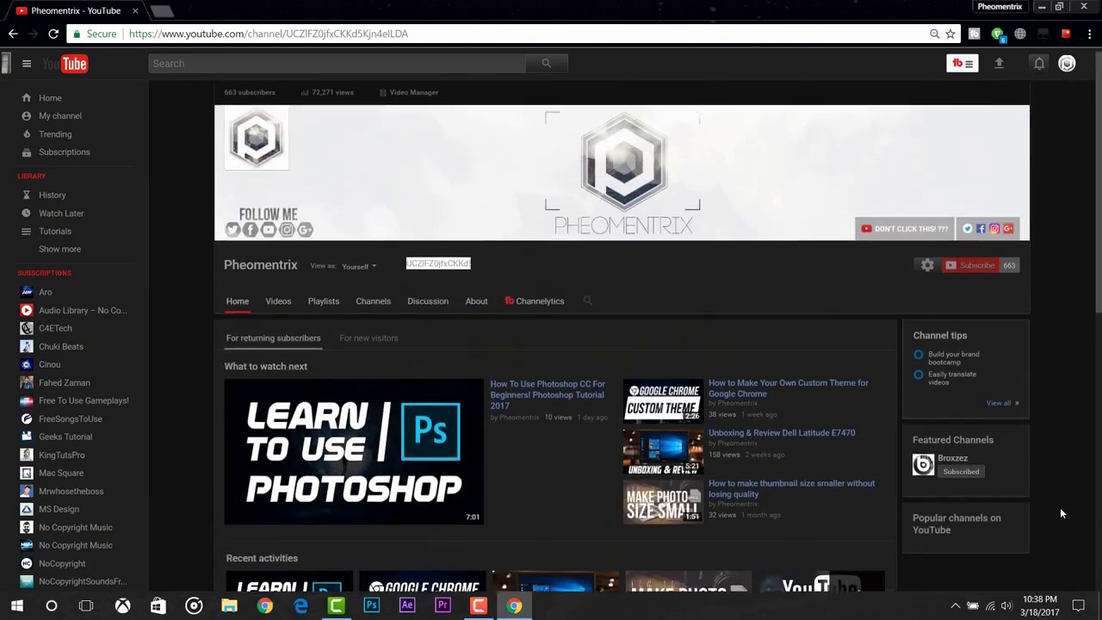